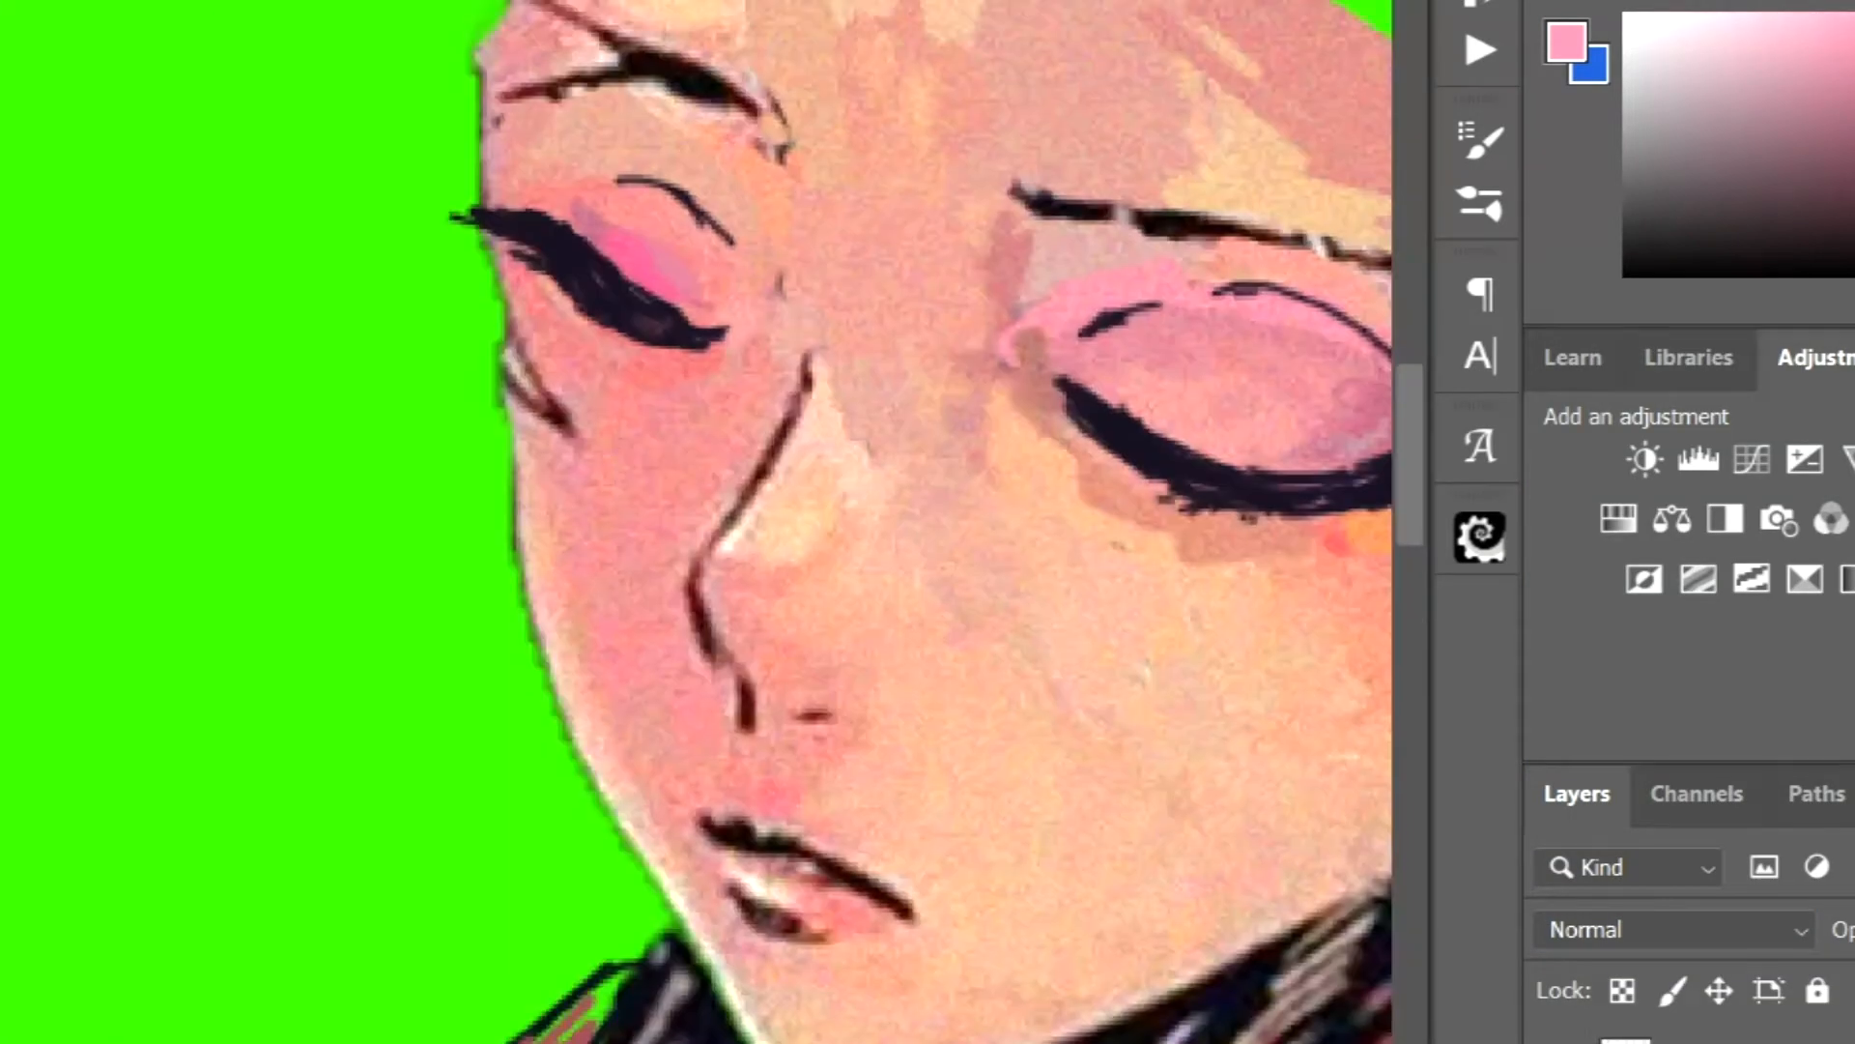
- Undo the last edit on the 01-BODY layer with Ctrl+Z
key("Ctrl+Z")
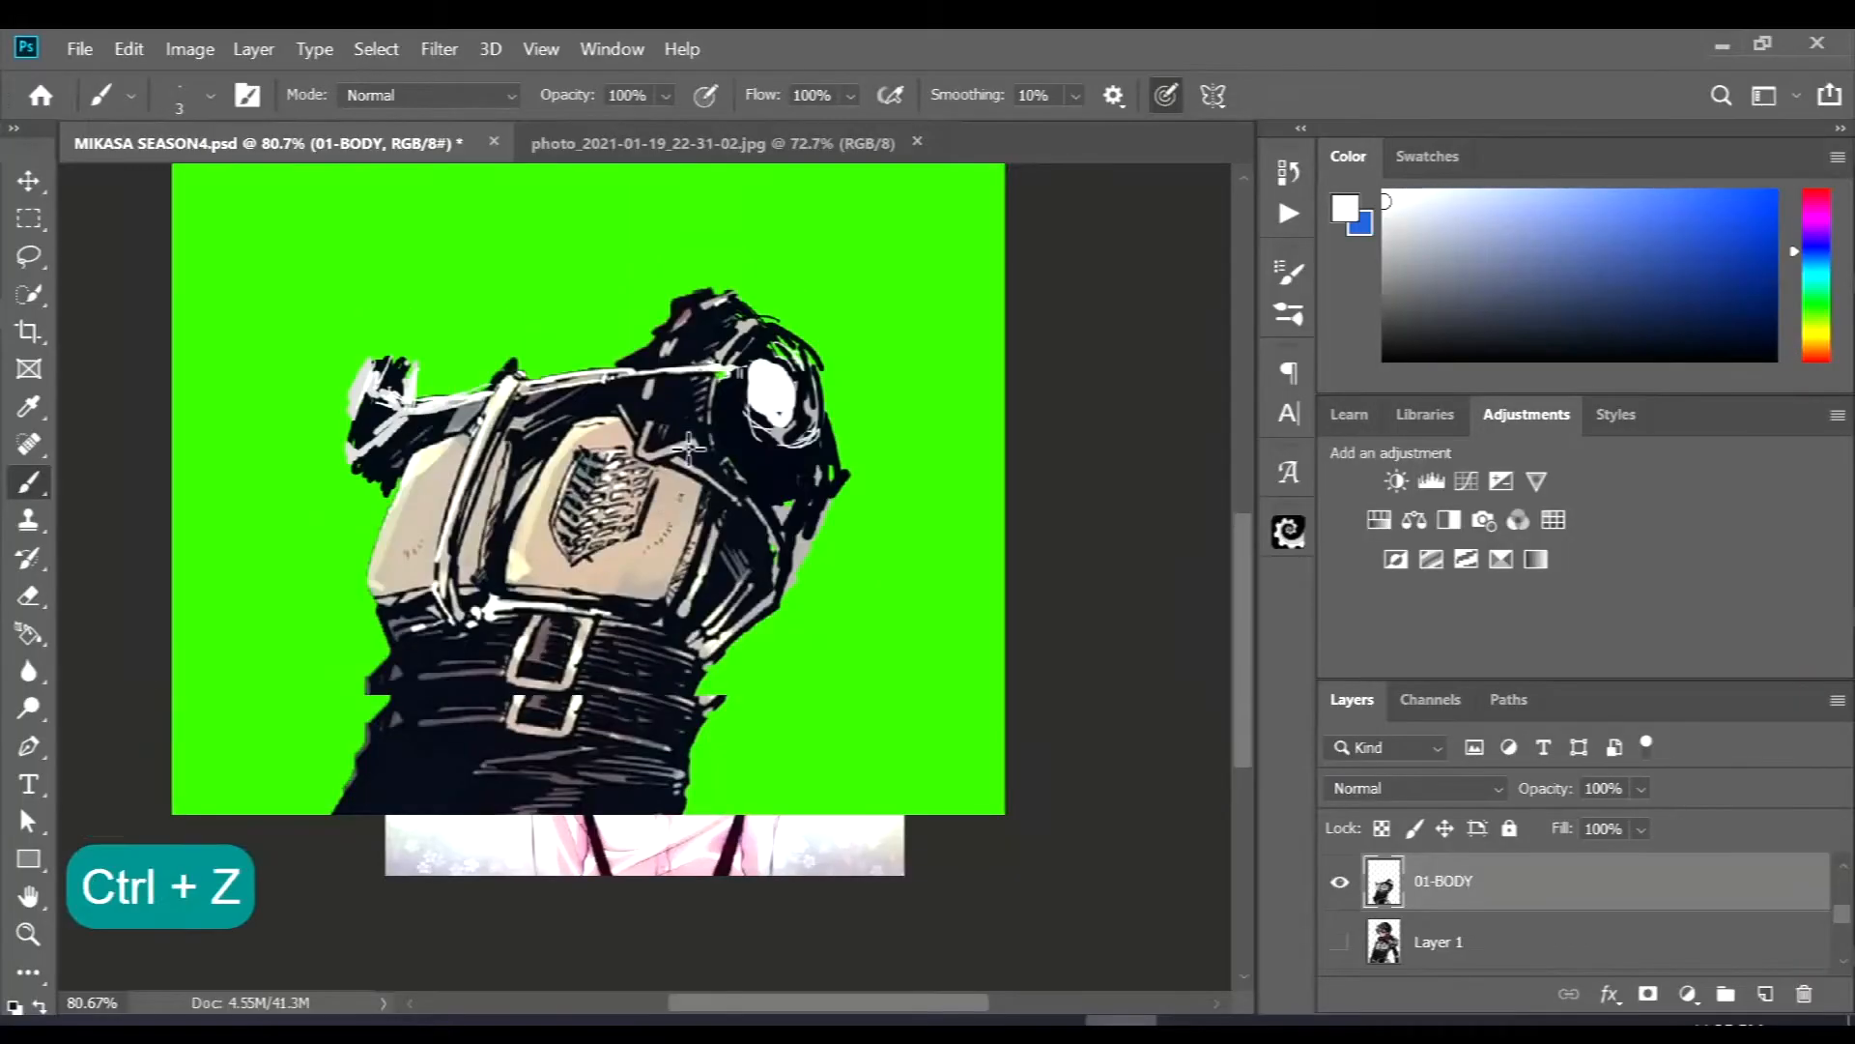